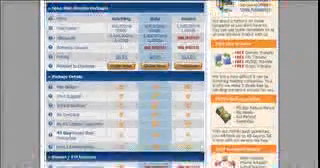
{"action": "scroll", "scroll_direction": "down", "scroll_amount": 3}
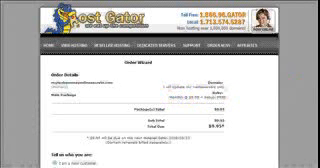
{"action": "scroll", "scroll_direction": "down", "scroll_amount": 3}
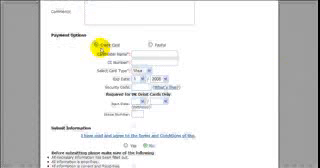